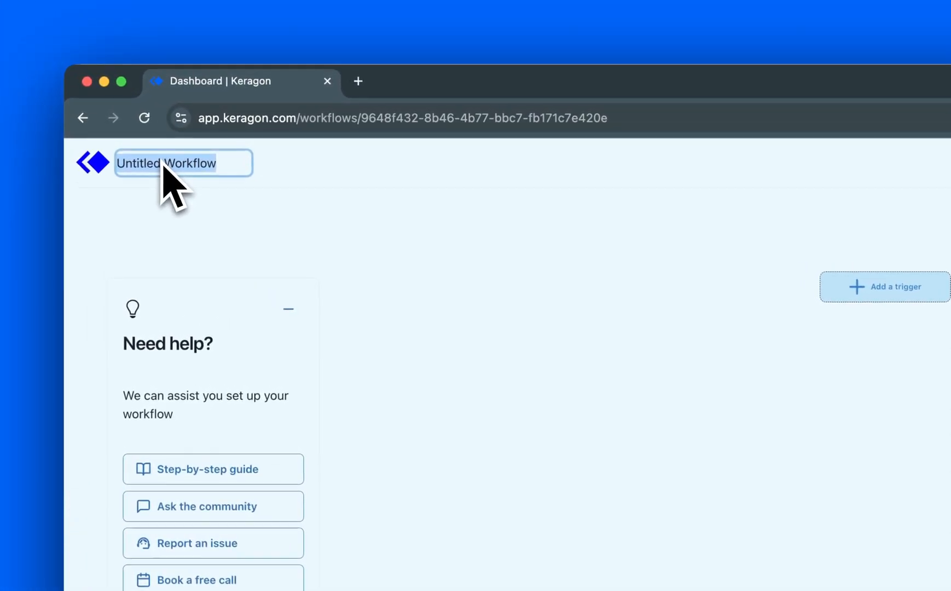
# Step: Add a trigger by searching 'jot' to pick Jotform's New submission
pyautogui.click(885, 287)
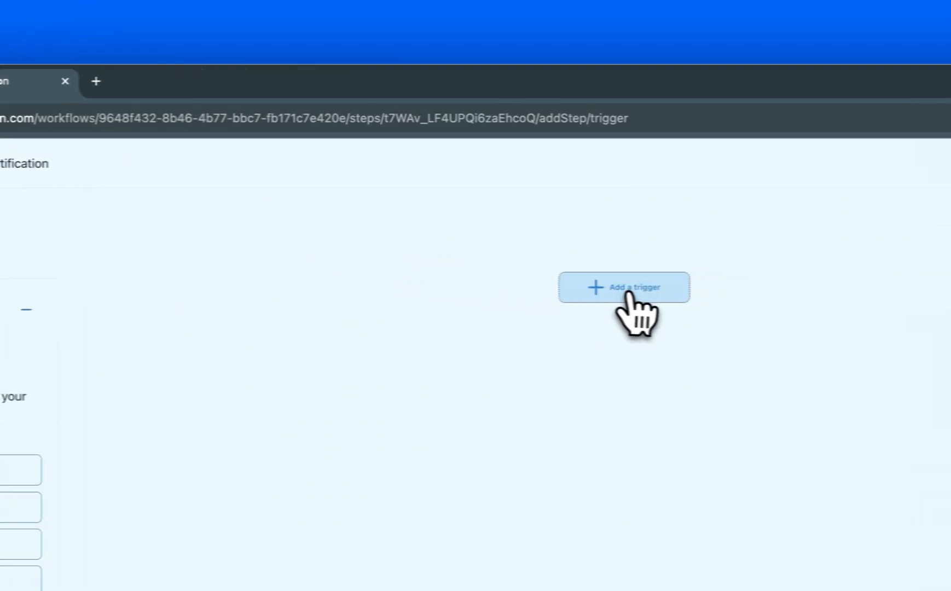
pyautogui.click(623, 287)
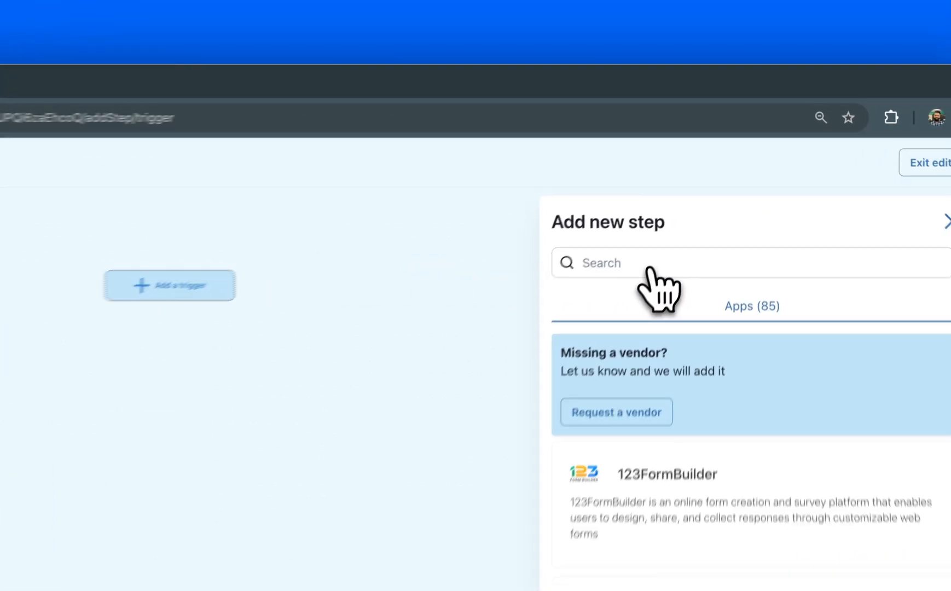
pyautogui.write('jot')
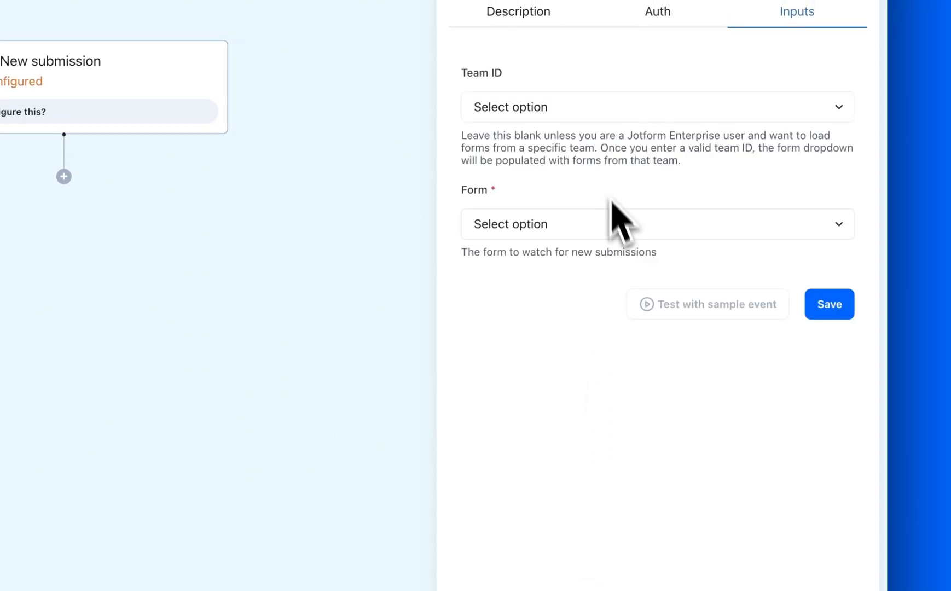
# Step: Point the Jotform trigger at the Patient intake form and test it with a sample event
pyautogui.click(656, 223)
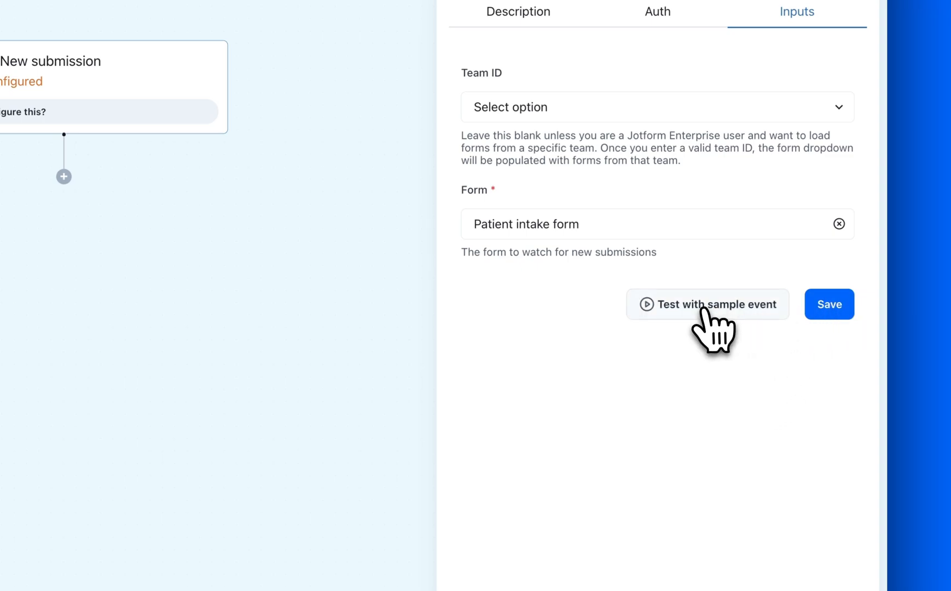
pyautogui.click(707, 304)
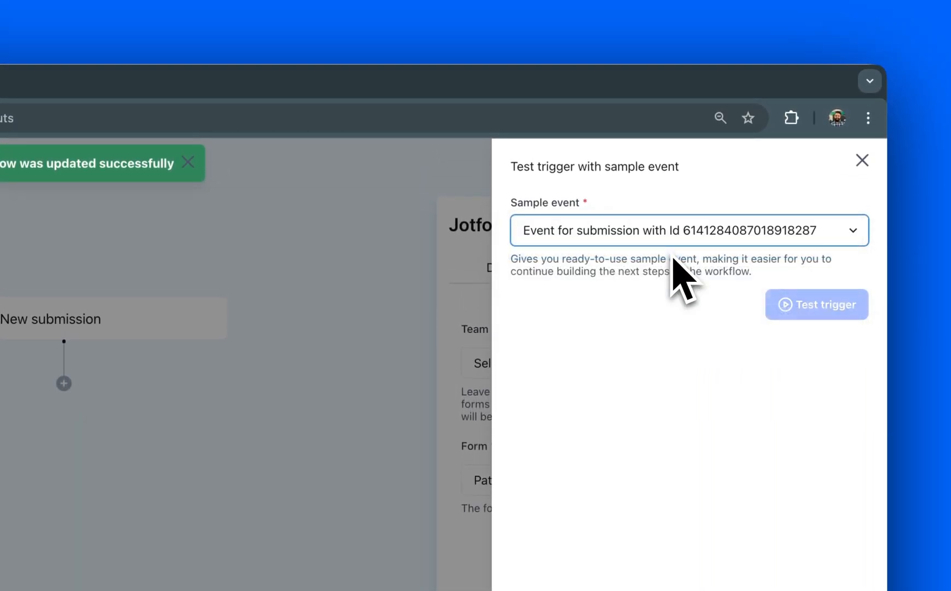
pyautogui.click(816, 304)
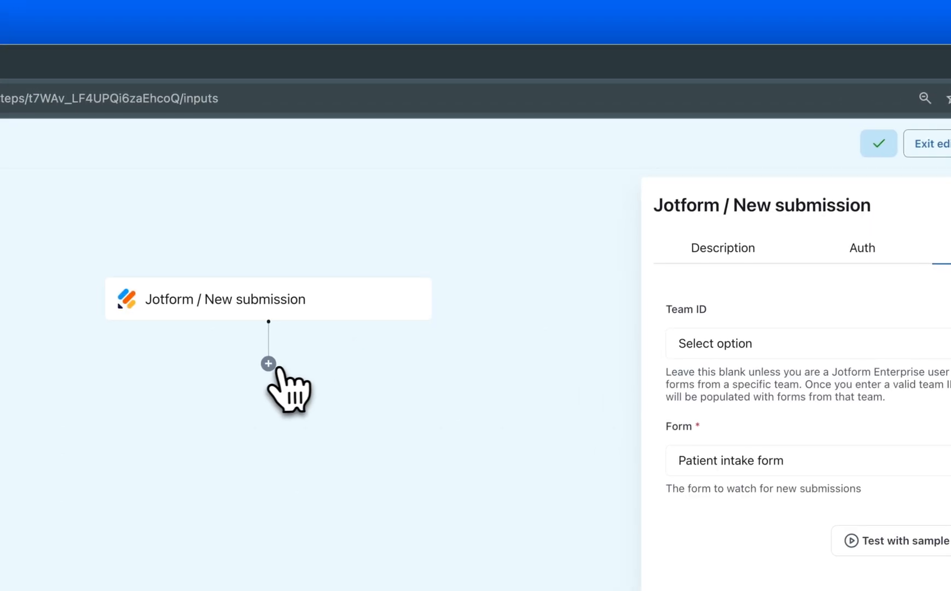
# Step: Add a step after the trigger, choosing Athena Health and searching 'patient' for Create patient
pyautogui.click(268, 364)
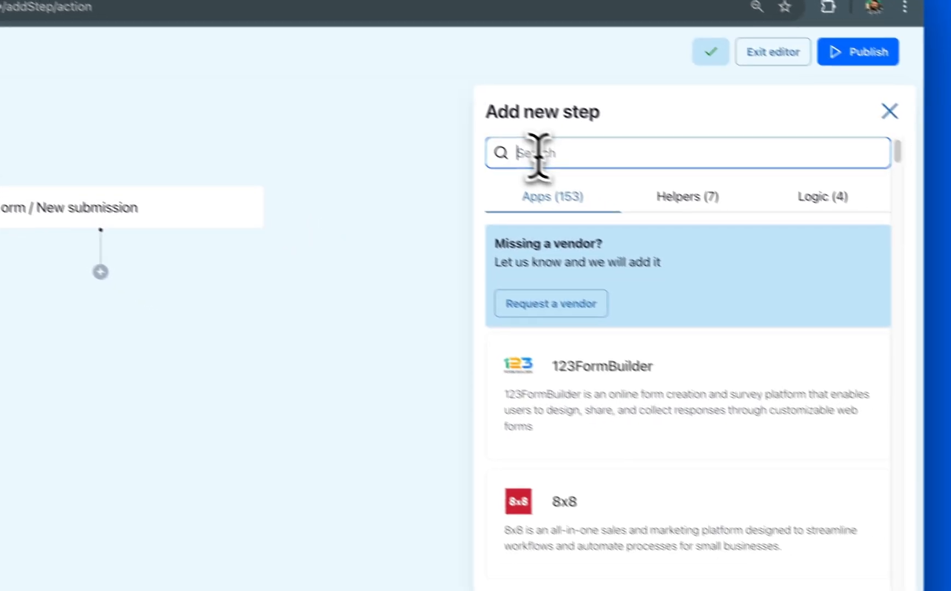
pyautogui.write('ath')
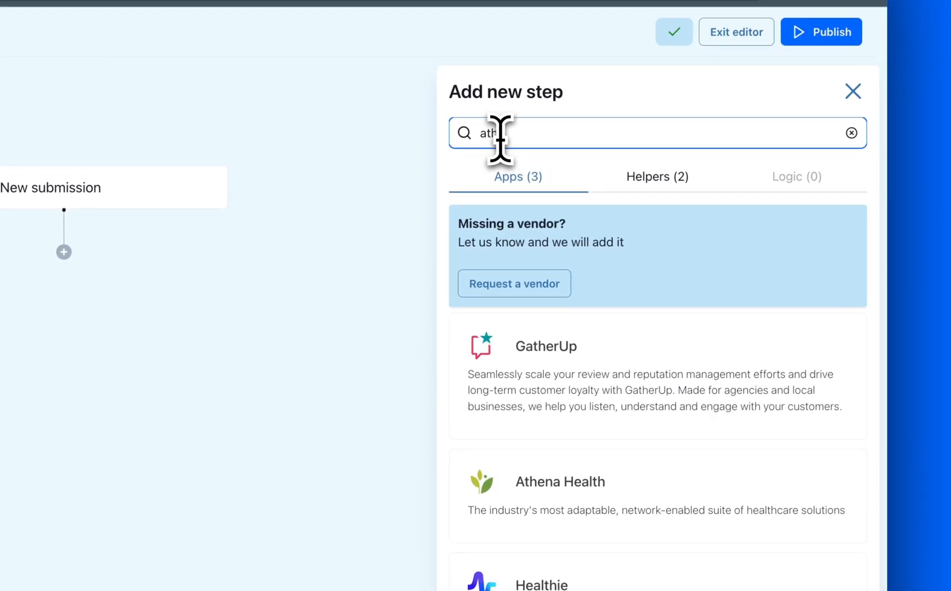
pyautogui.click(559, 481)
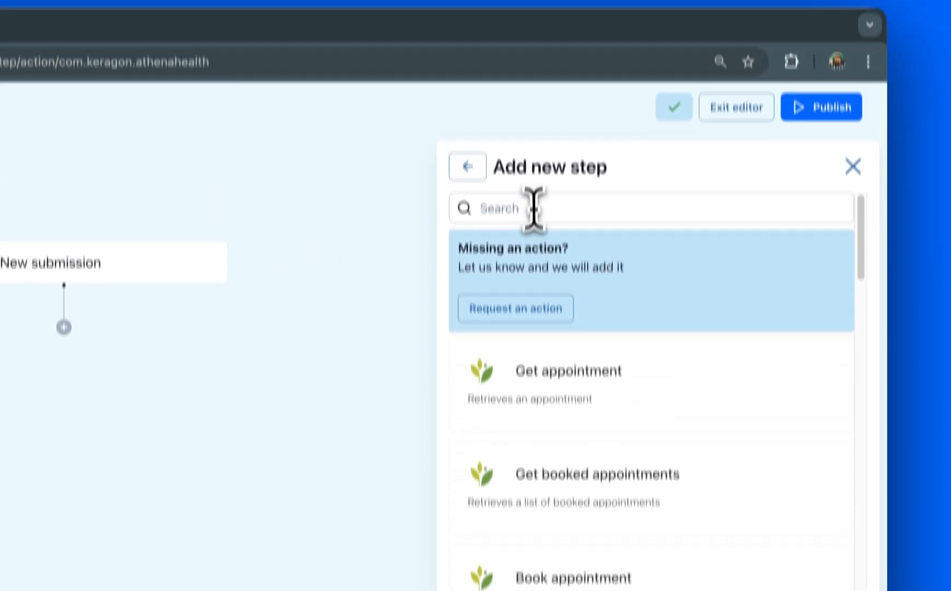
pyautogui.write('patient')
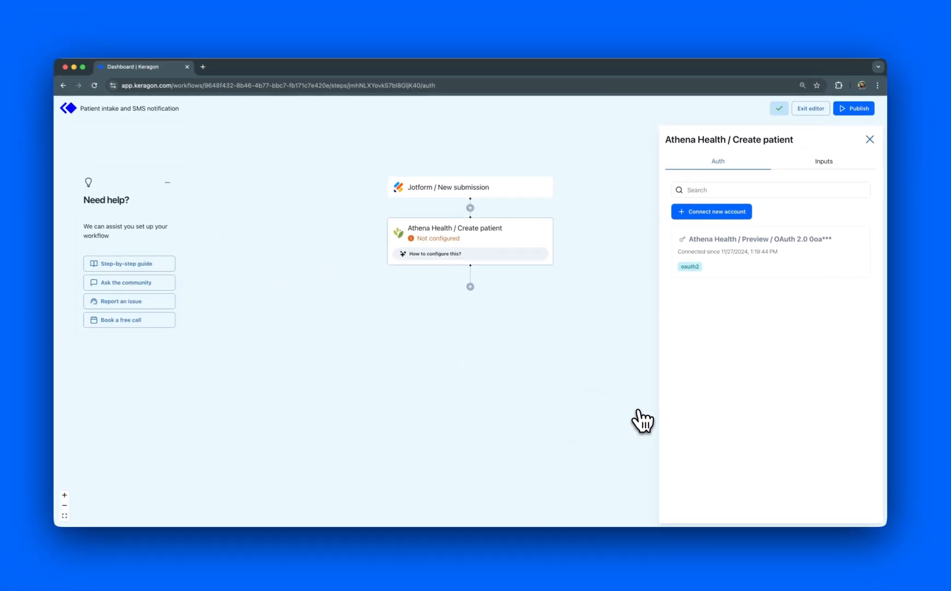
# Step: Set department to Rome Office and map first name to the Jotform Name first answer
pyautogui.click(823, 161)
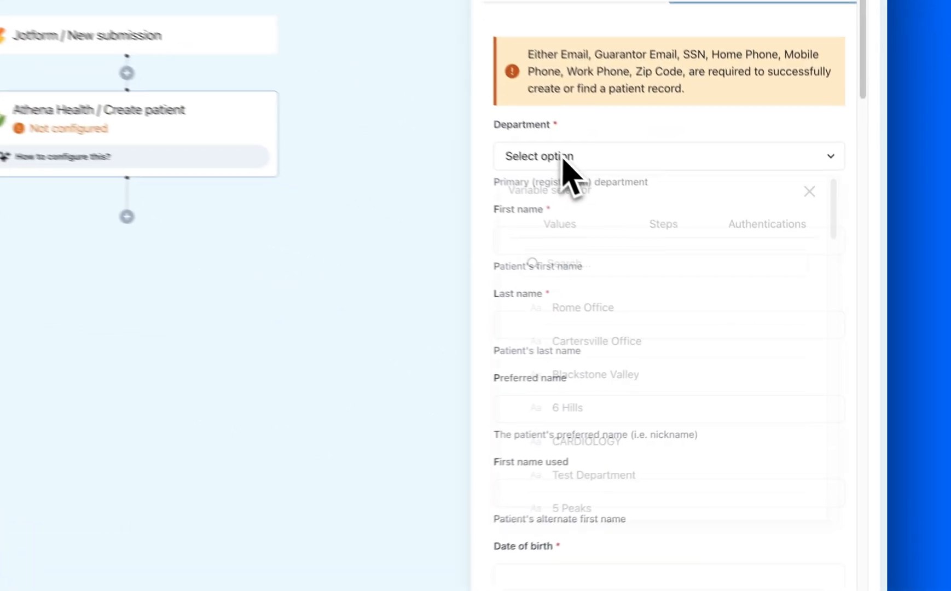
pyautogui.click(581, 307)
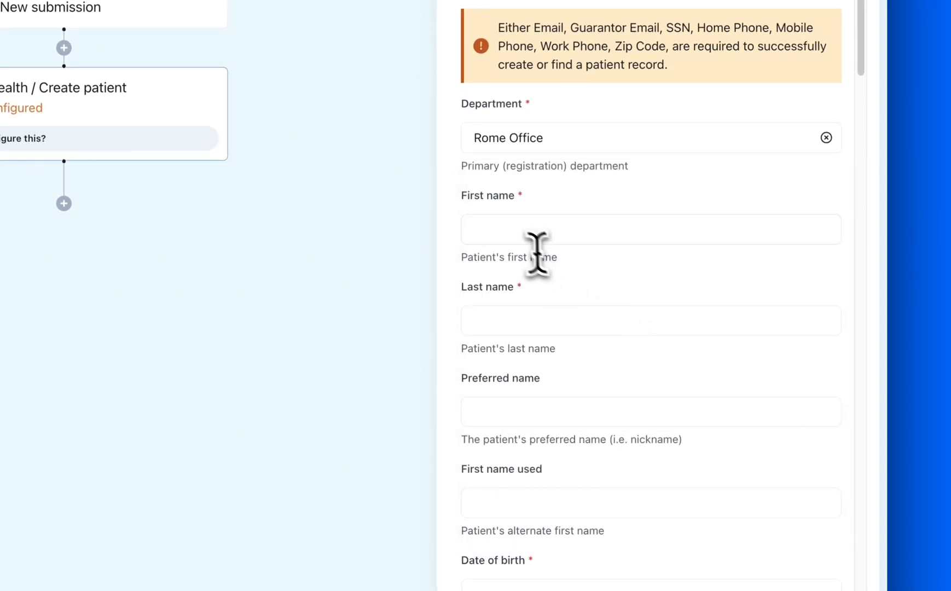
pyautogui.click(649, 229)
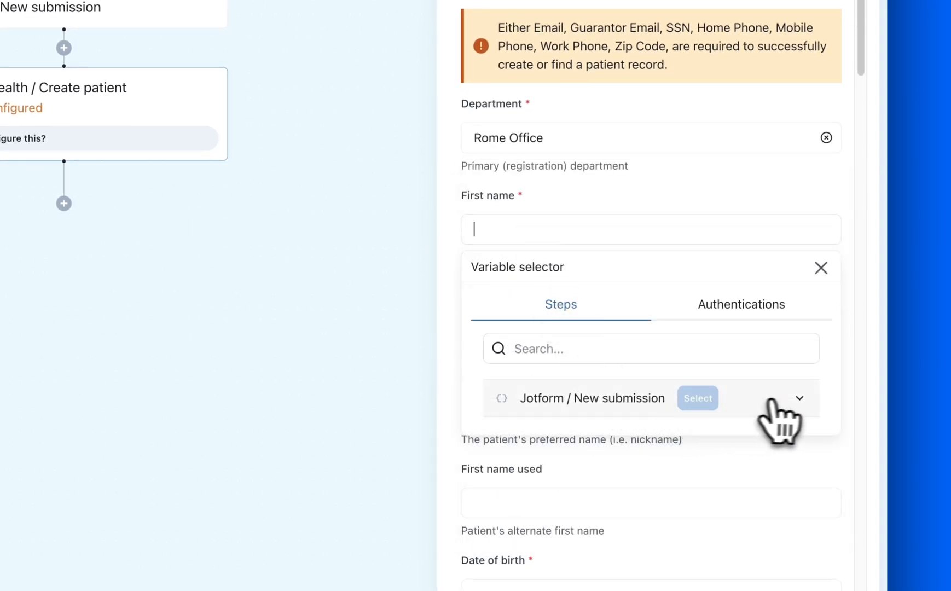
pyautogui.click(800, 398)
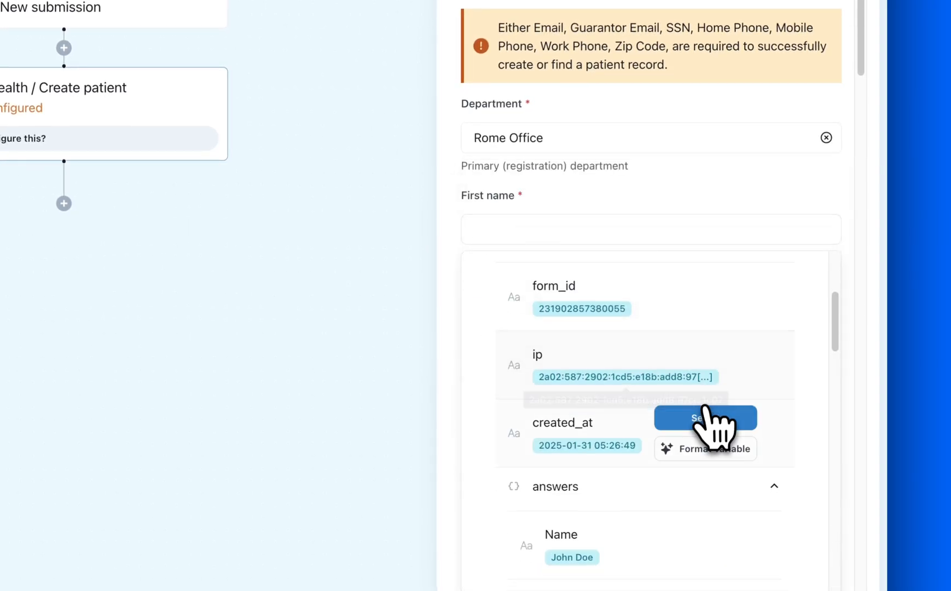
pyautogui.scroll(-3)
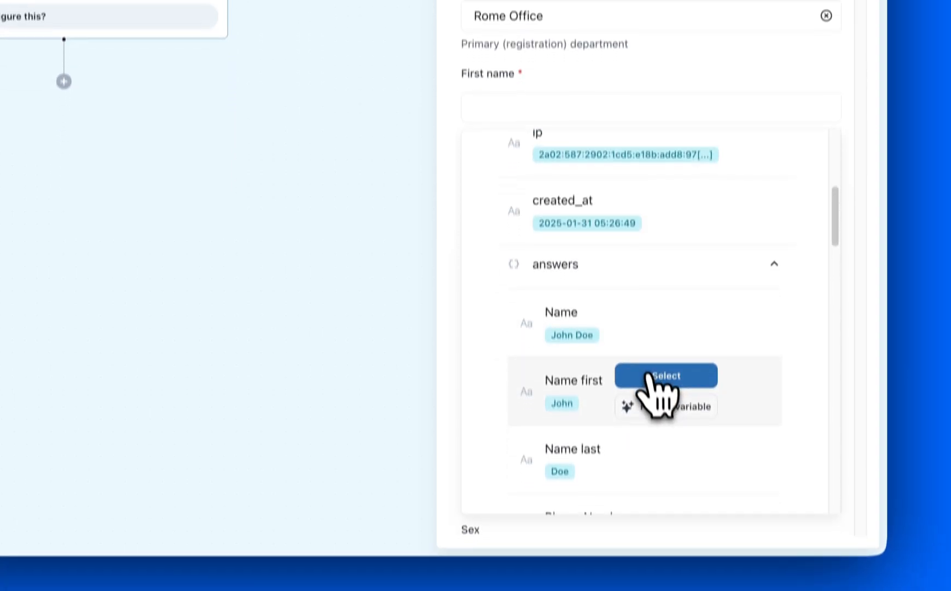
pyautogui.click(665, 375)
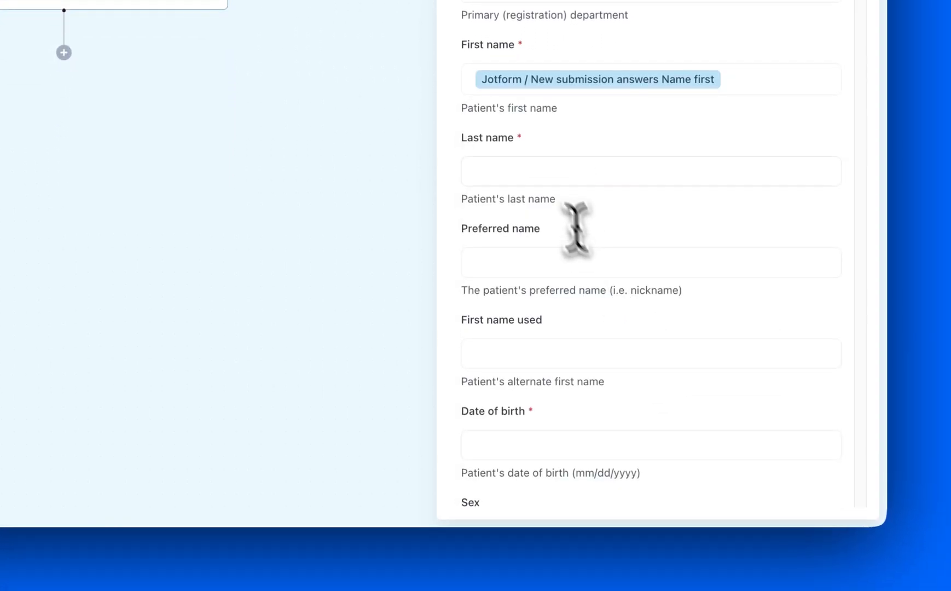
pyautogui.click(650, 171)
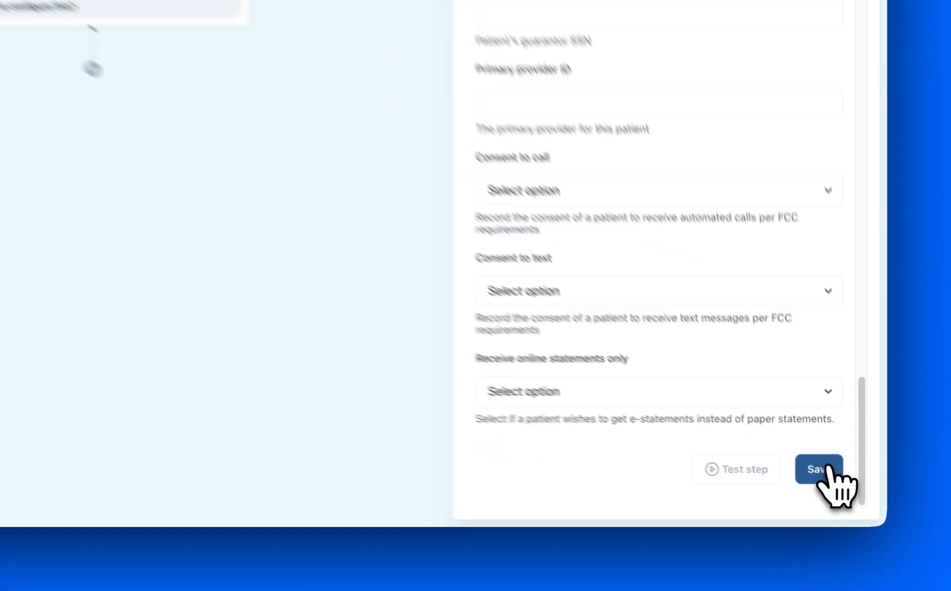
# Step: Add a Spruce Health Send SMS step after Create patient, searching 'sp'
pyautogui.click(818, 469)
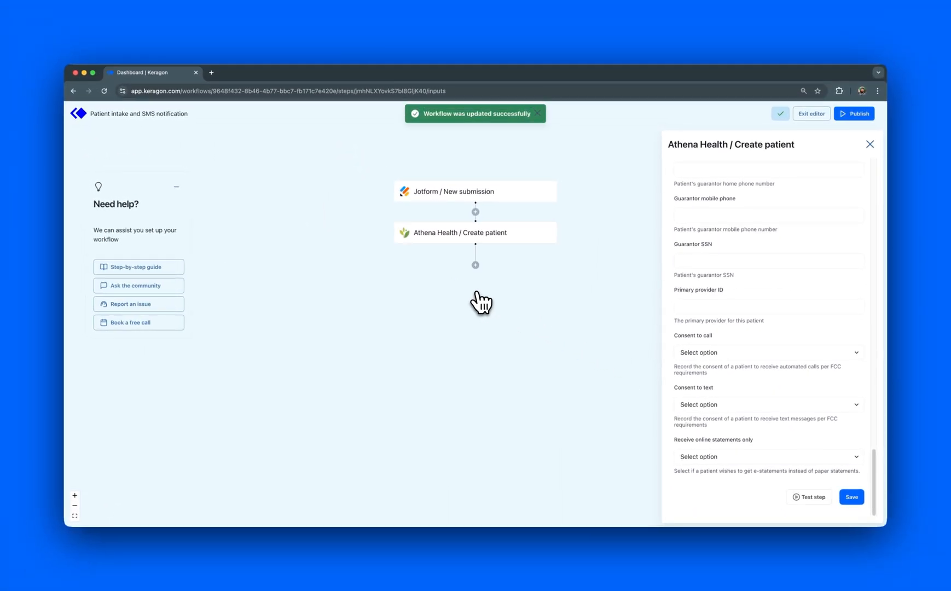
pyautogui.write('sp')
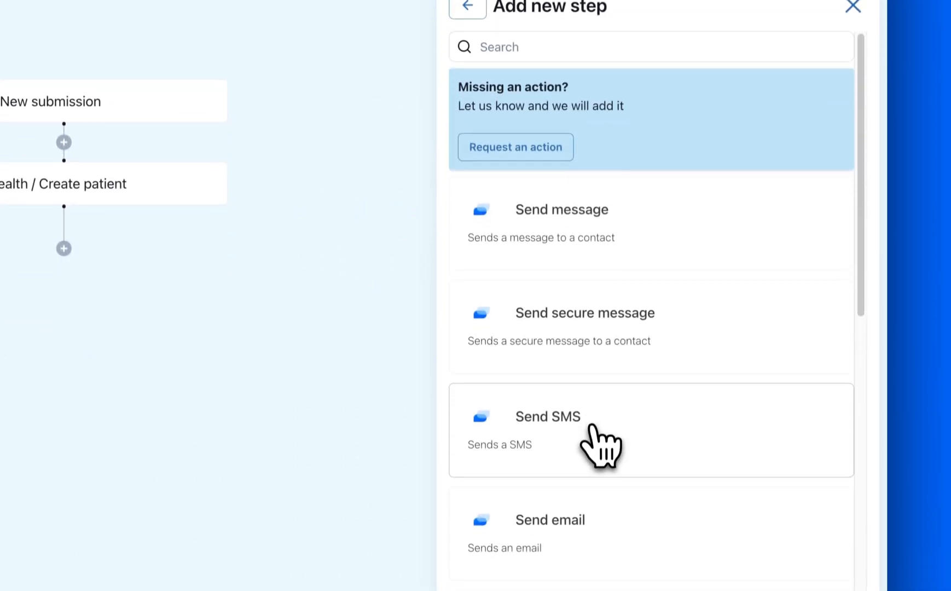
pyautogui.click(547, 430)
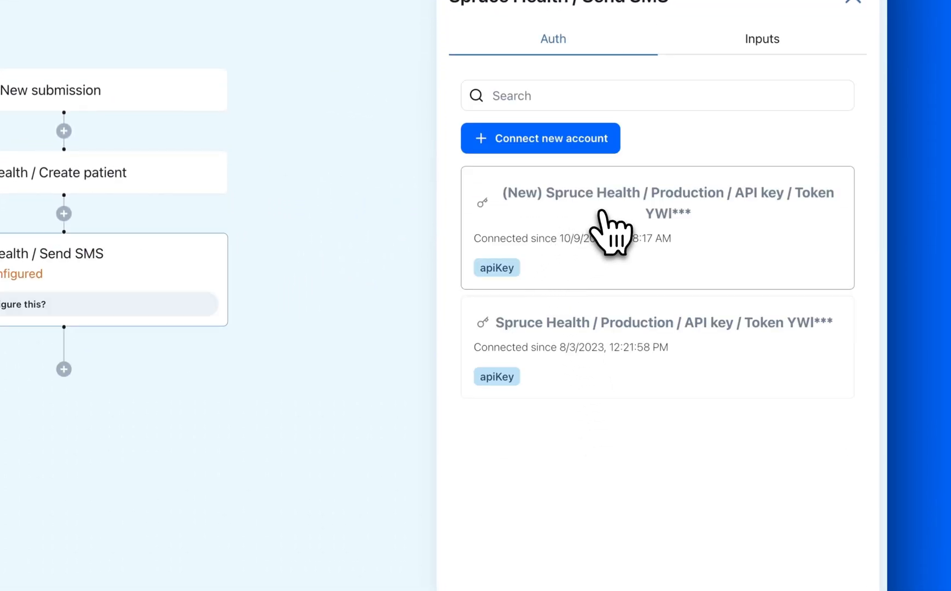
pyautogui.click(761, 39)
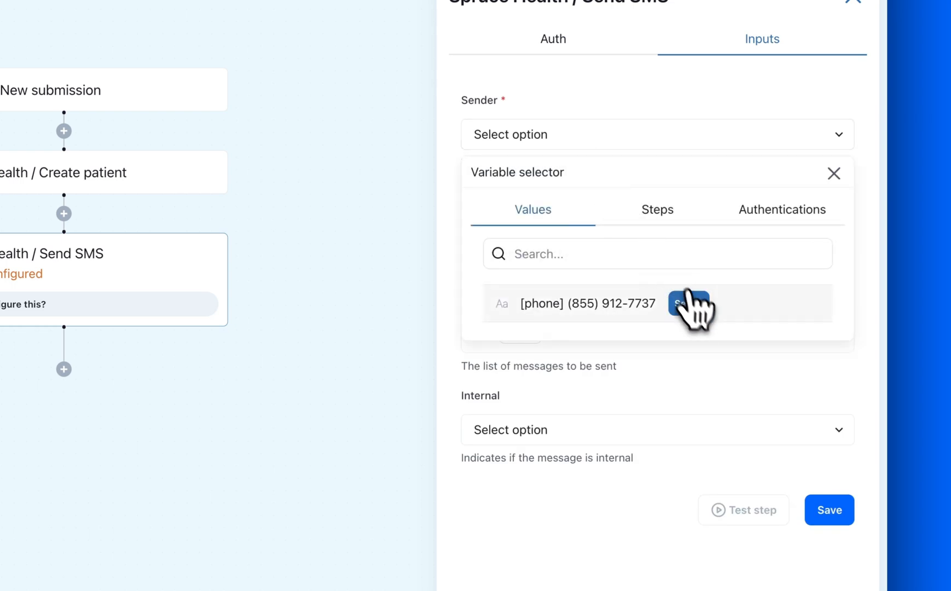
pyautogui.click(688, 303)
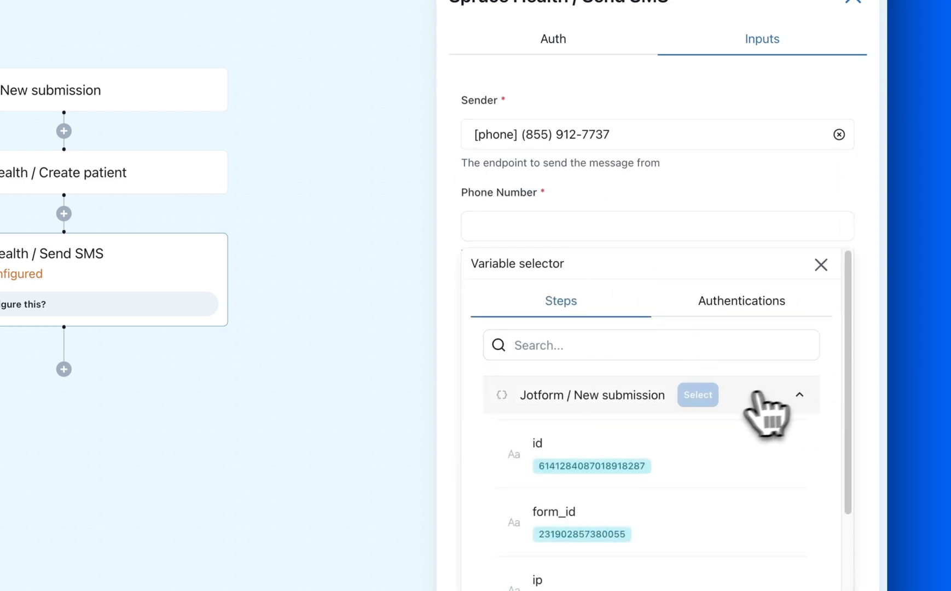
pyautogui.click(698, 394)
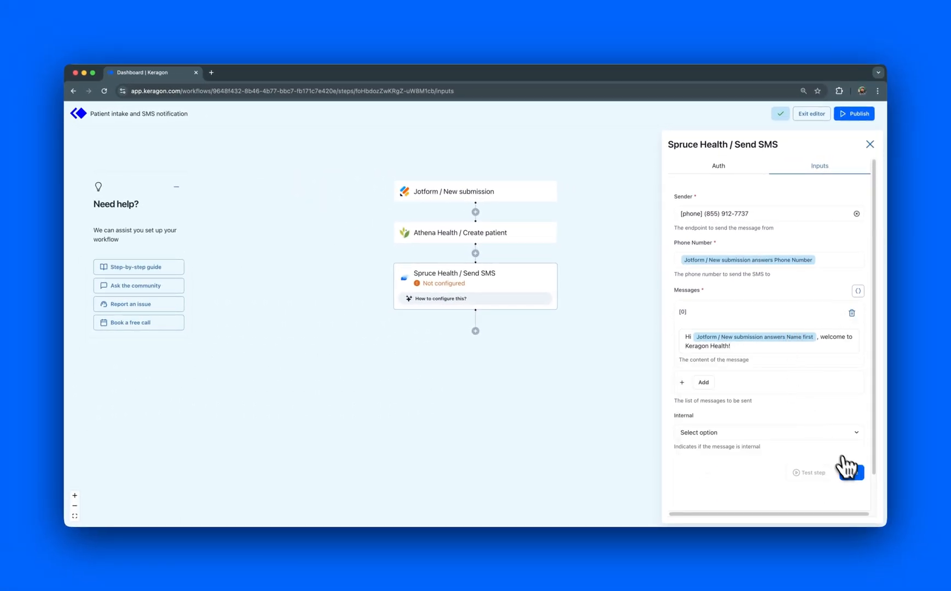
pyautogui.click(850, 473)
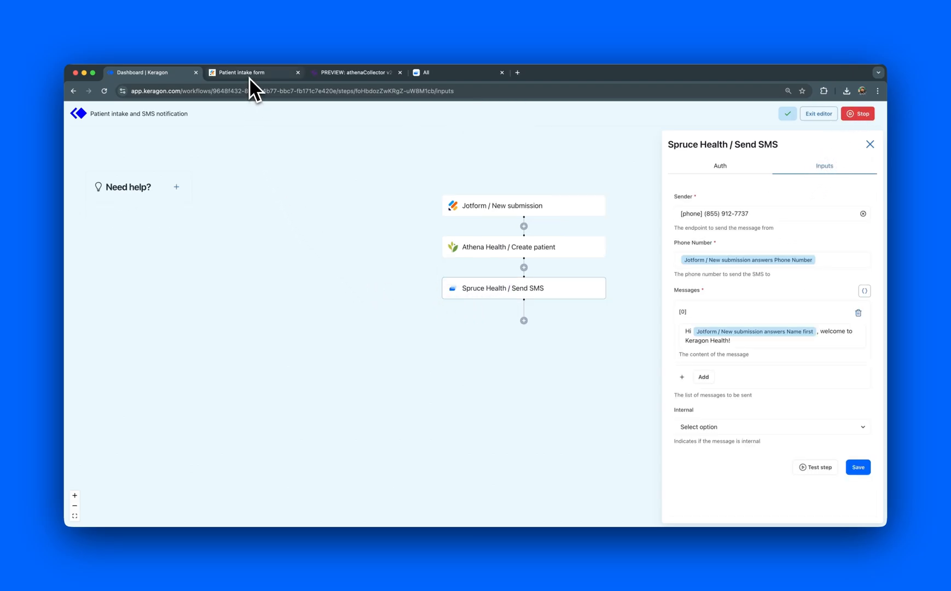
pyautogui.click(251, 72)
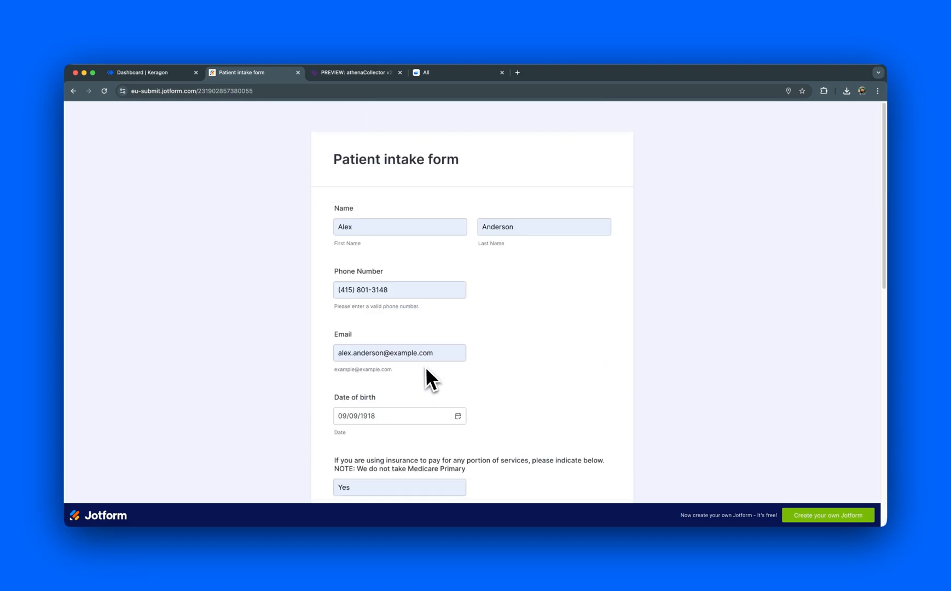
pyautogui.click(473, 441)
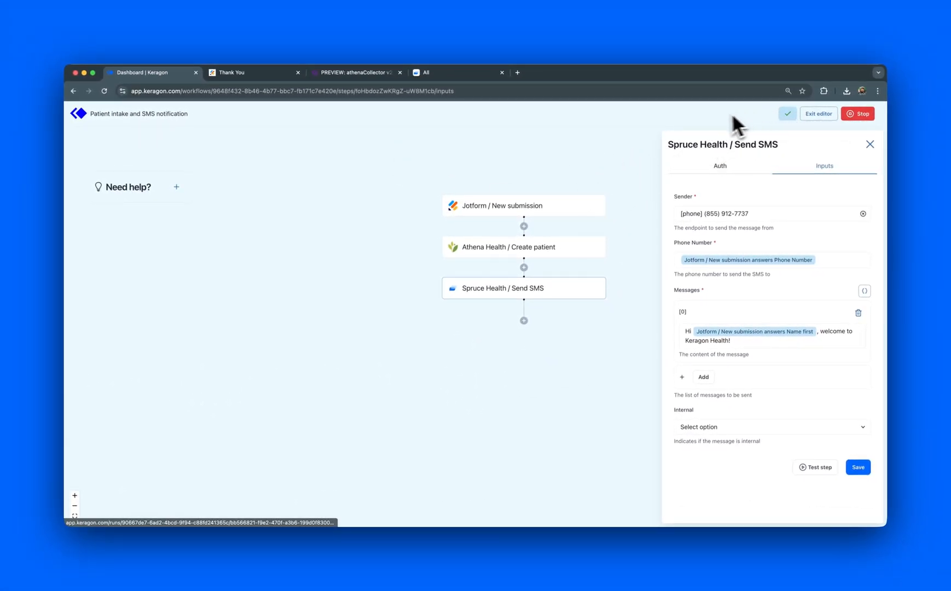
pyautogui.click(355, 72)
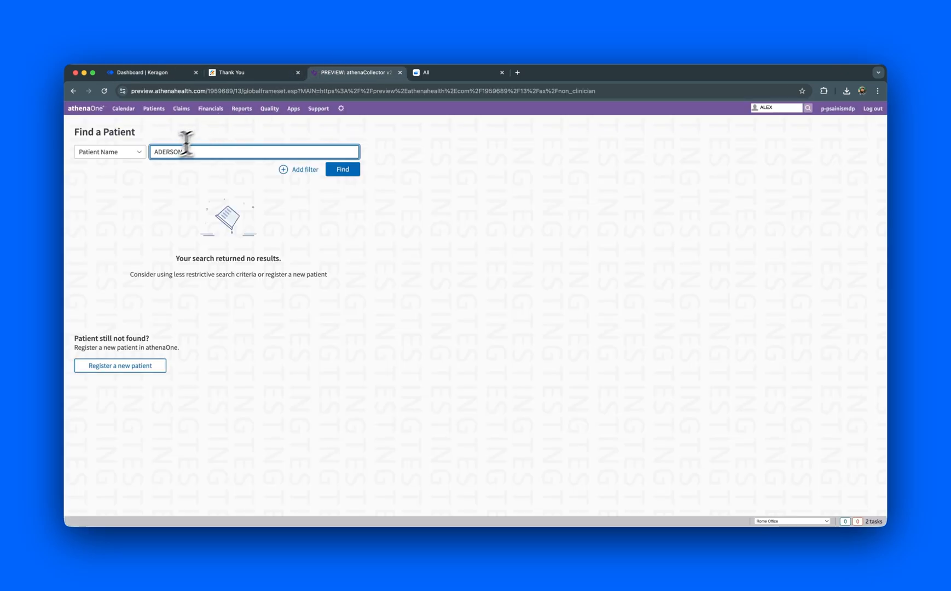
pyautogui.click(342, 168)
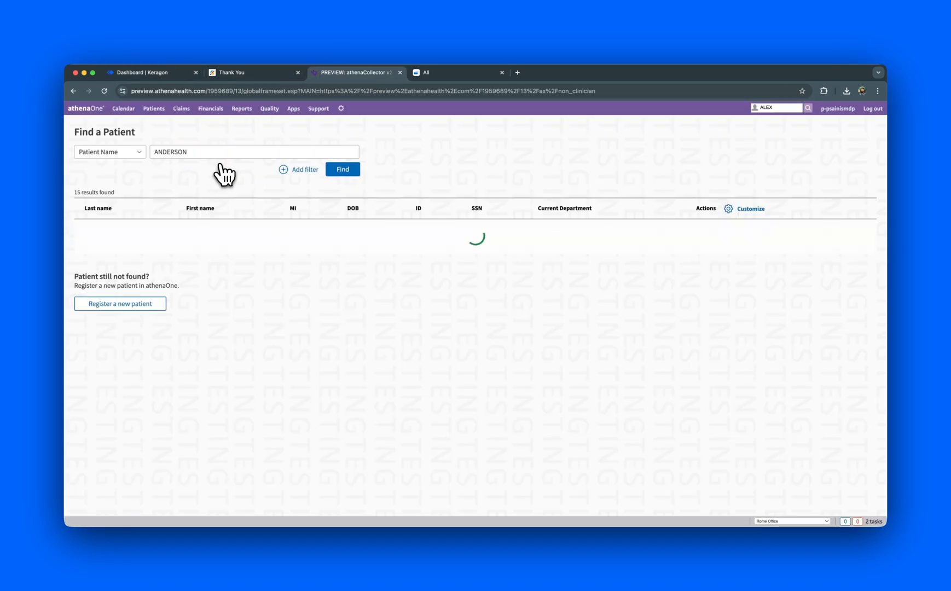
pyautogui.click(342, 169)
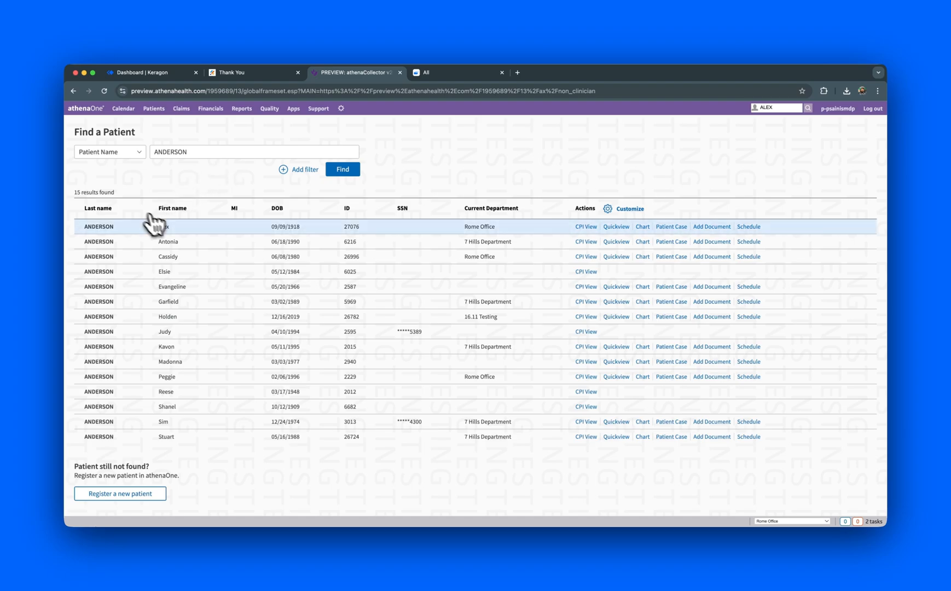
pyautogui.click(616, 226)
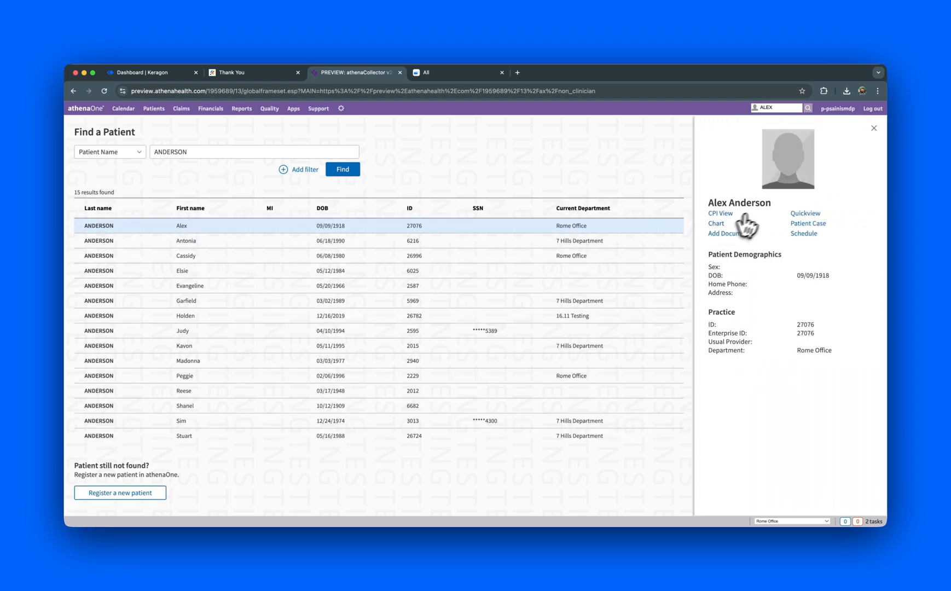
pyautogui.click(456, 73)
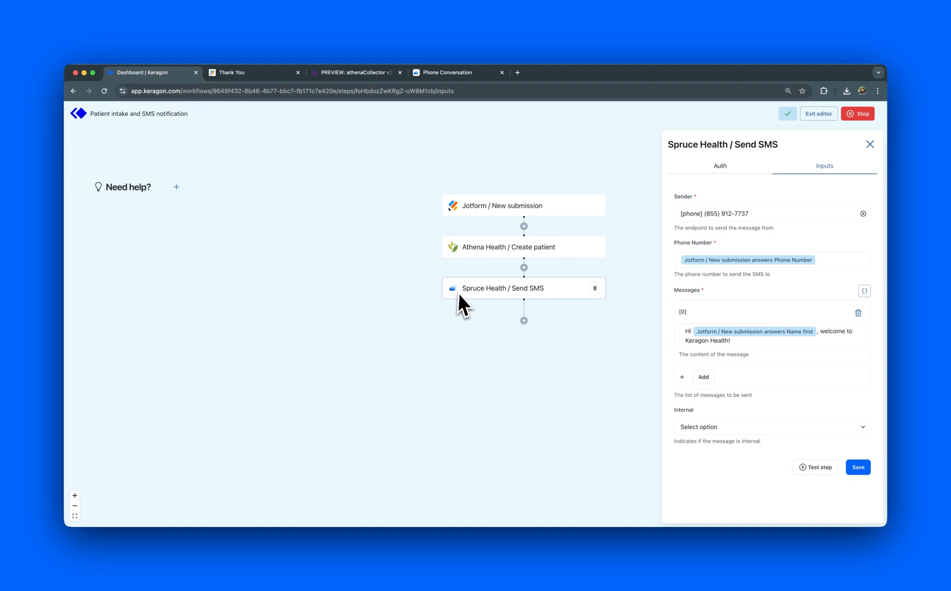
pyautogui.moveTo(435, 400)
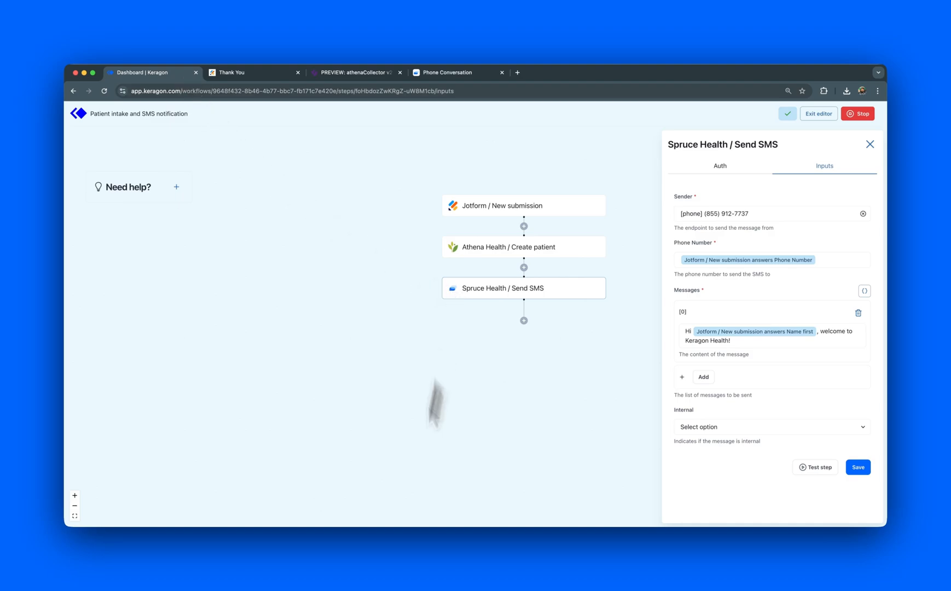